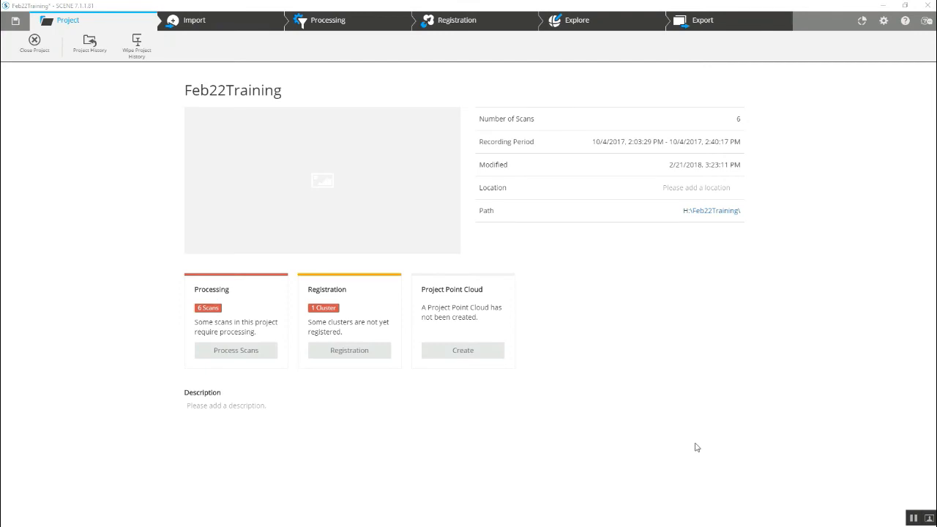
mouse_move(688, 442)
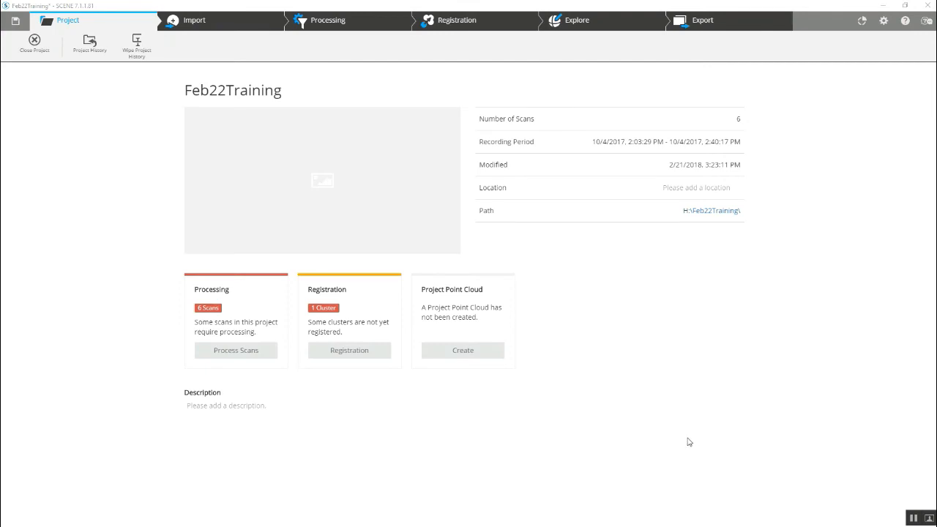
mouse_move(624, 290)
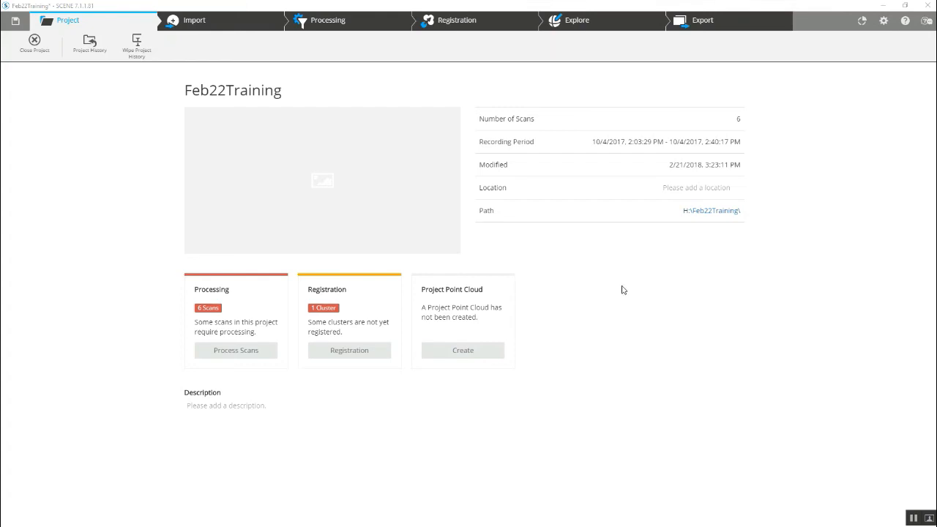
mouse_move(655, 259)
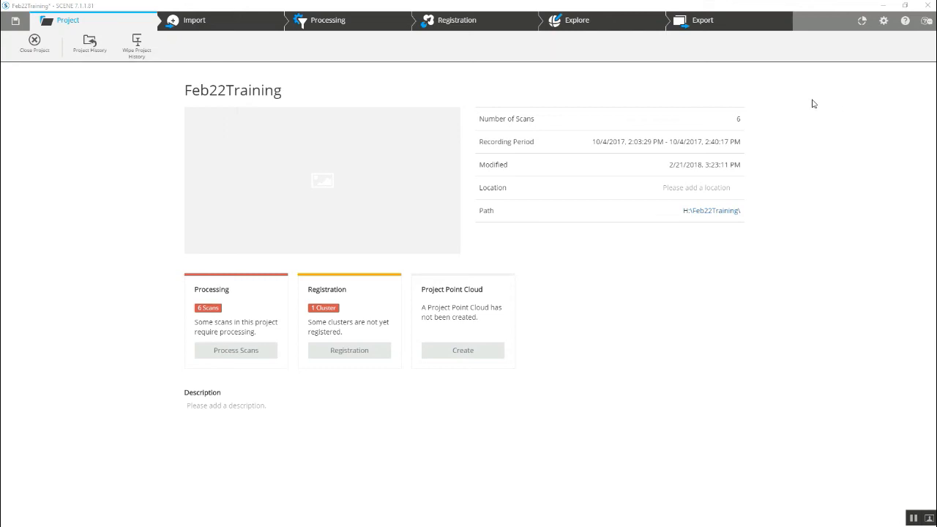
mouse_move(461, 182)
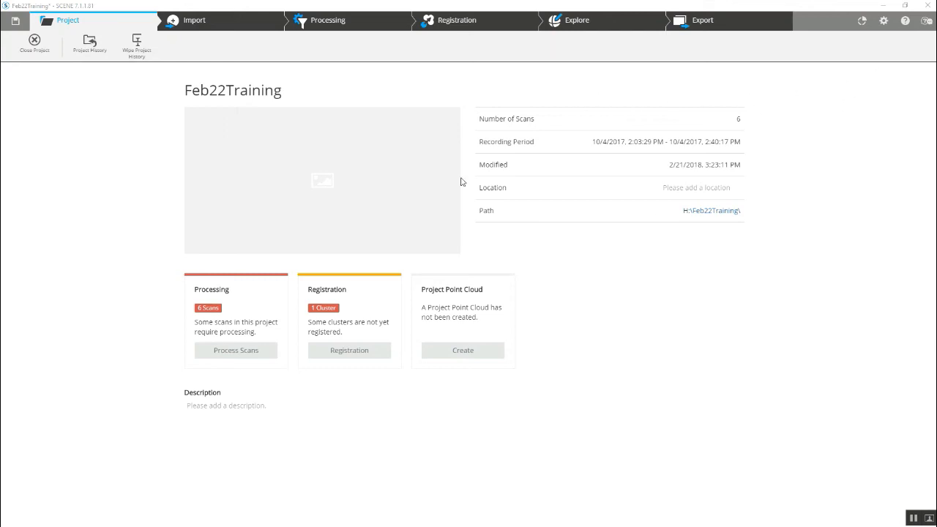
mouse_move(262, 339)
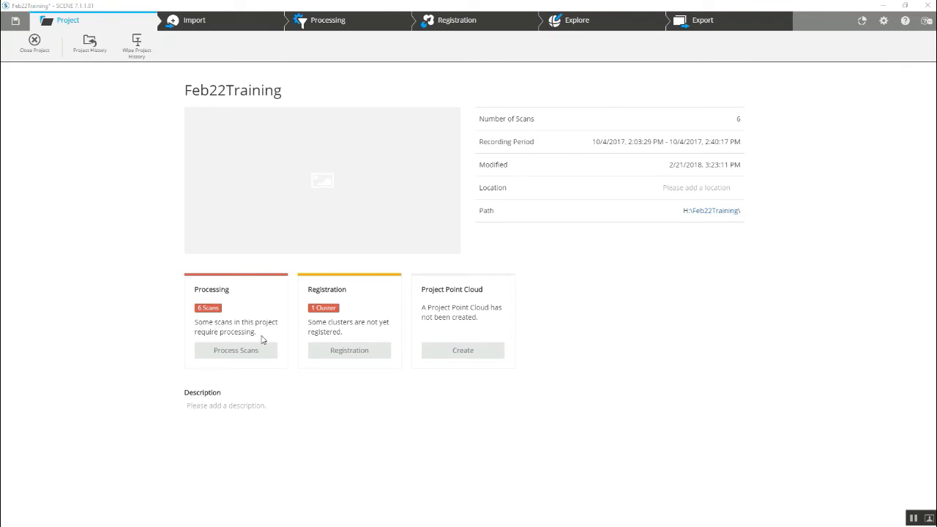
mouse_move(349, 350)
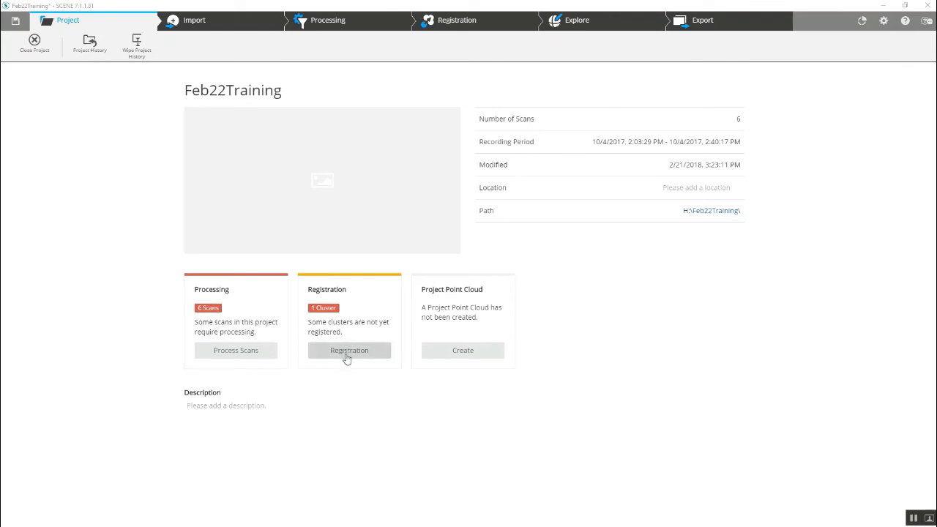
Step: Start automatic registration of the unregistered cluster, keeping Top View and Cloud to Cloud
left_click(348, 349)
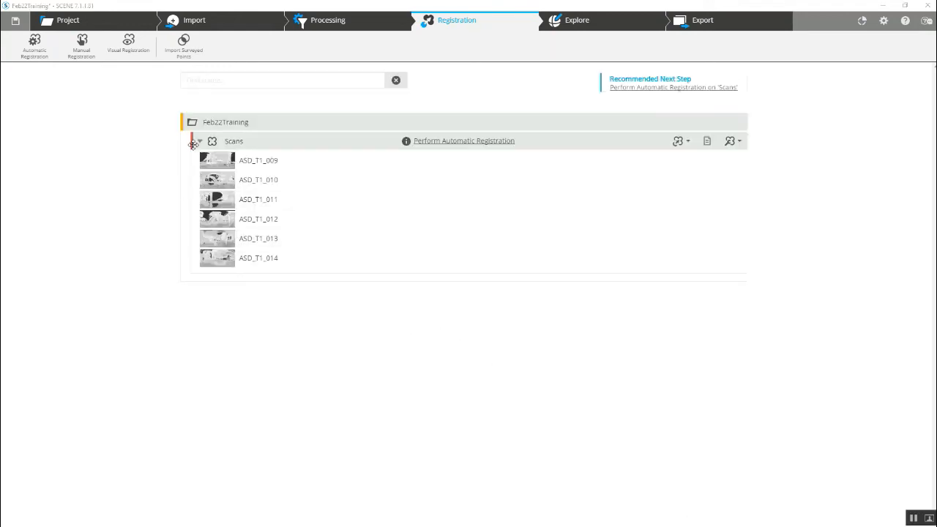
mouse_move(508, 147)
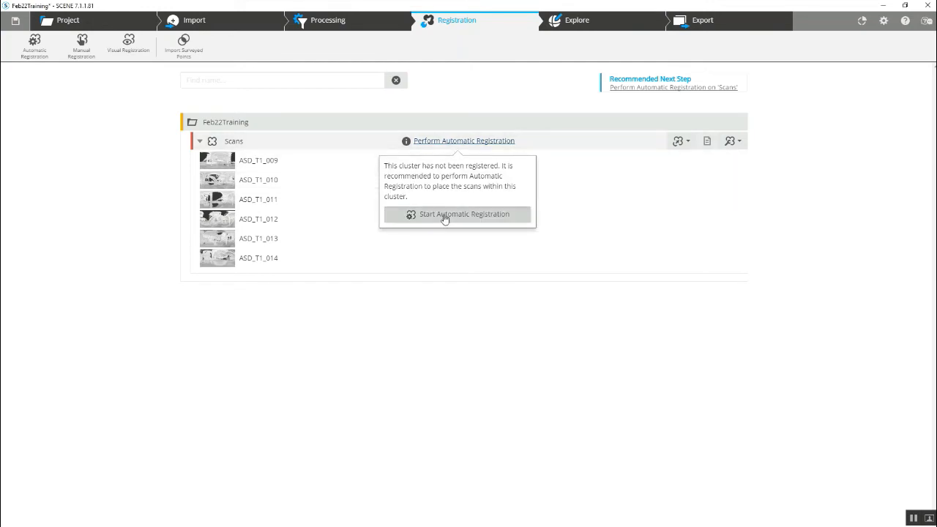
left_click(462, 214)
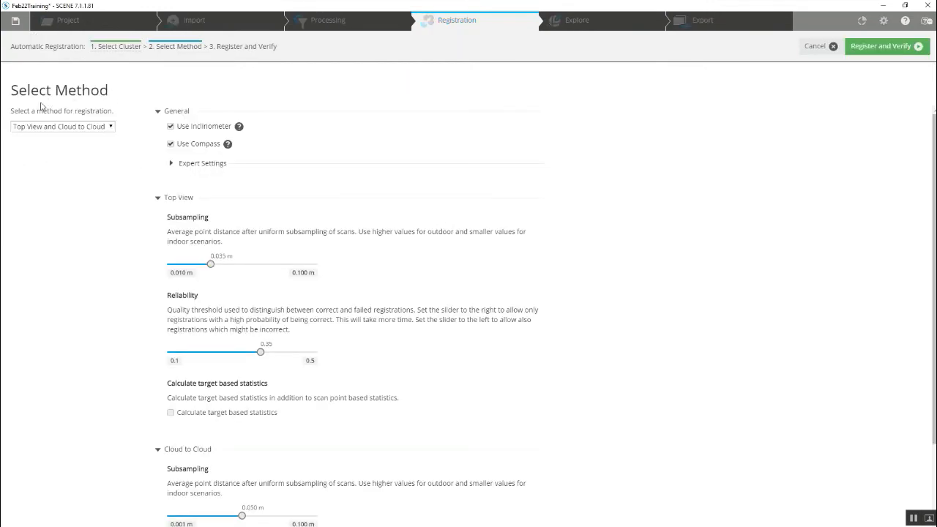
mouse_move(84, 138)
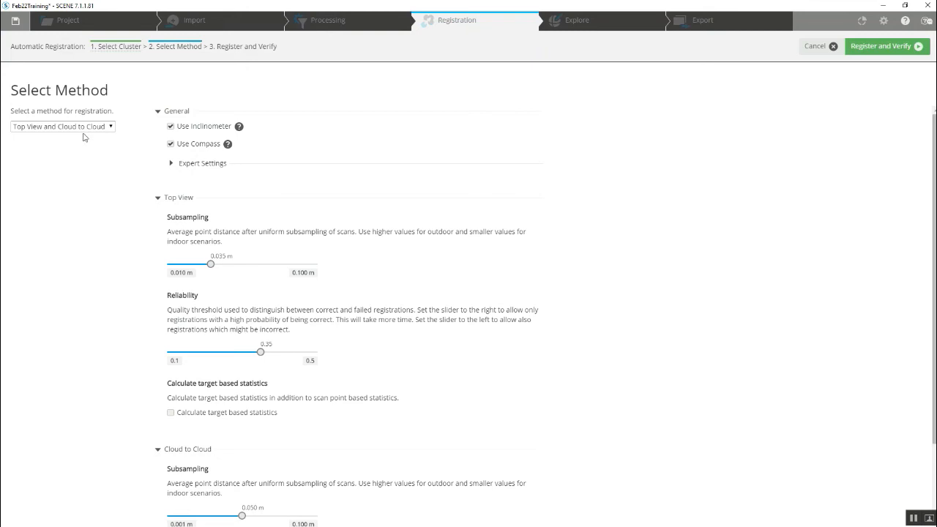
mouse_move(917, 199)
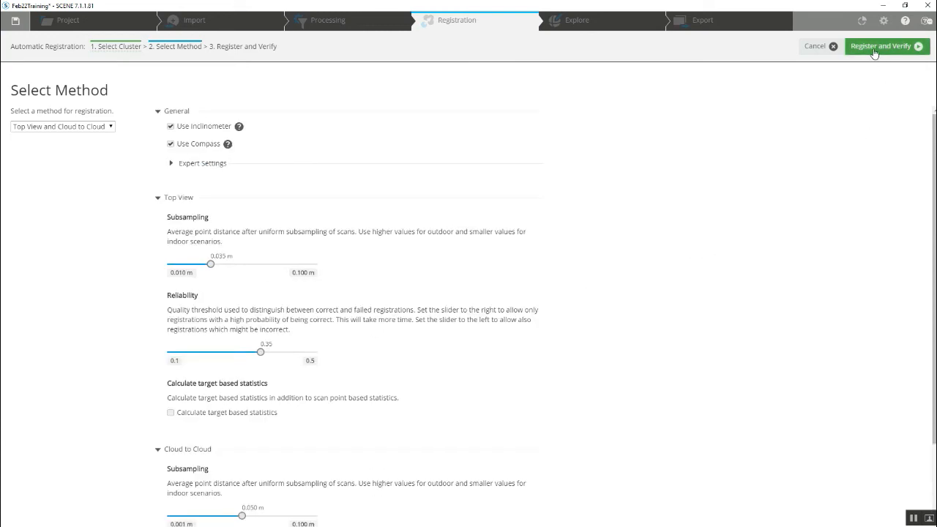
Step: Run Register and Verify, then orbit the colour-coded clouds to check walls and overlaps line up
left_click(881, 45)
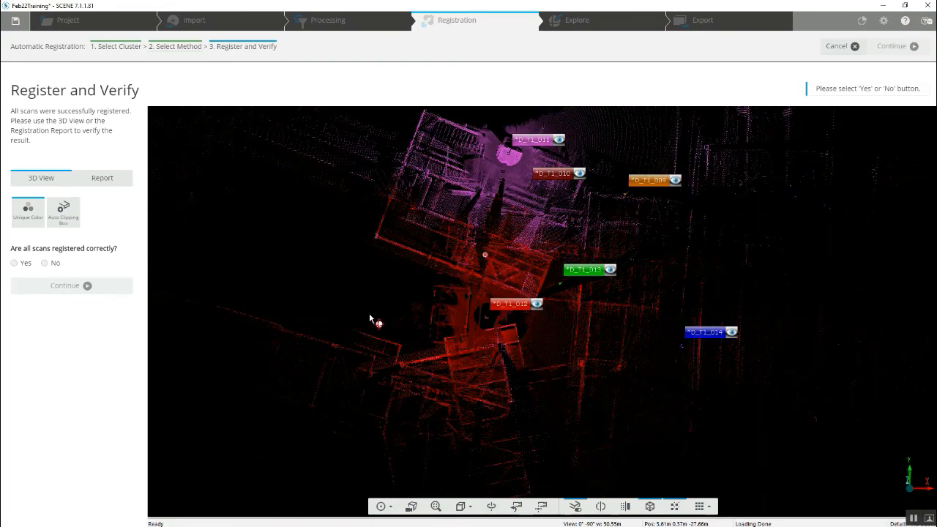
left_click_drag(369, 320, 512, 212)
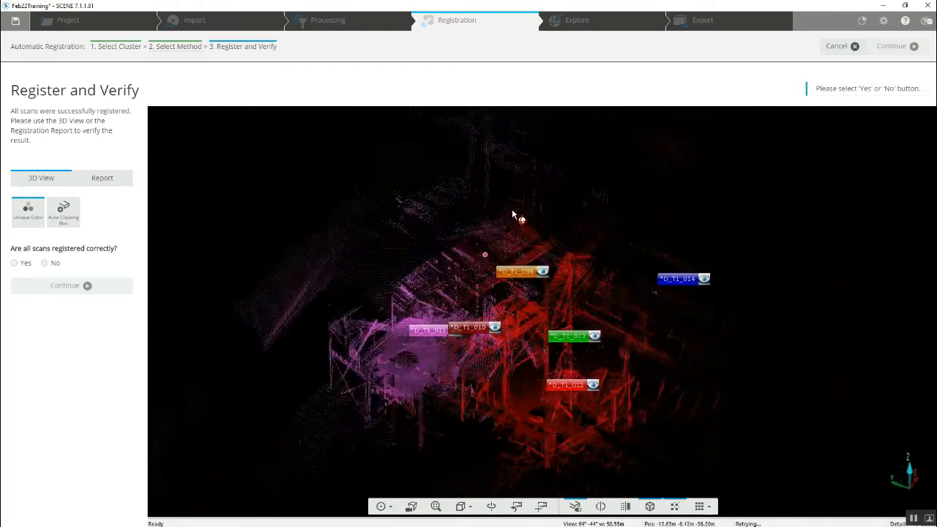
left_click_drag(513, 213, 621, 285)
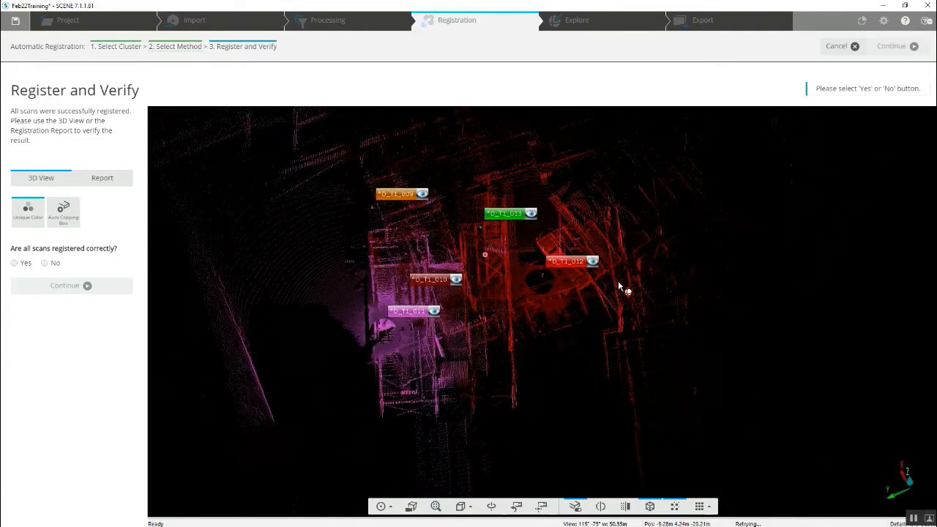
left_click_drag(618, 286, 351, 269)
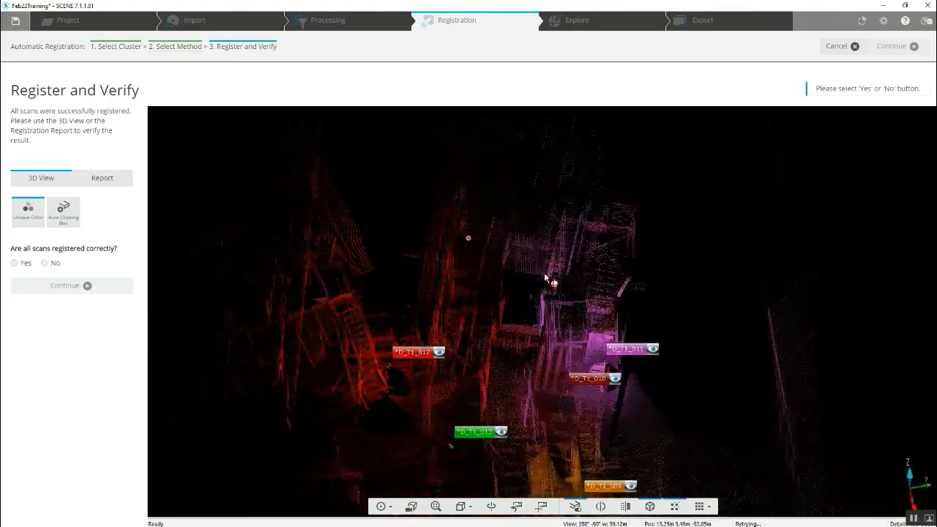
left_click_drag(554, 281, 379, 226)
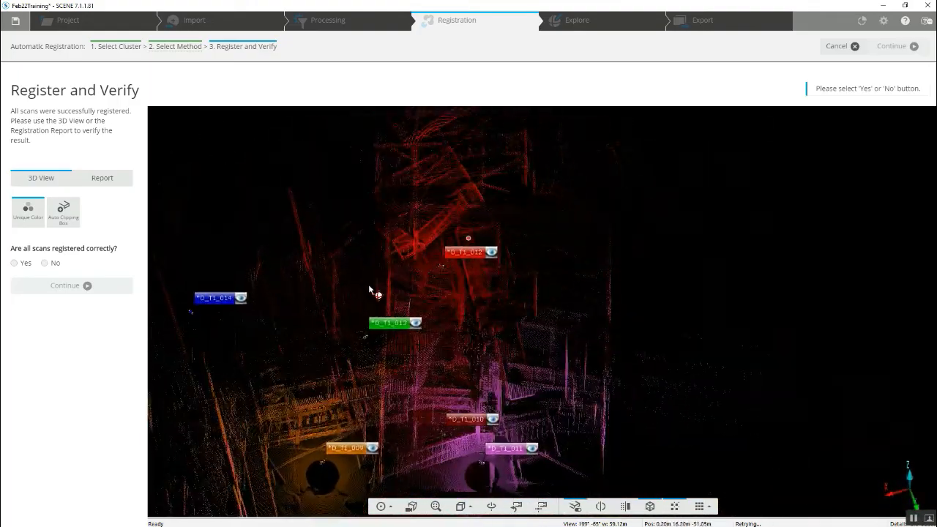
left_click_drag(366, 293, 593, 315)
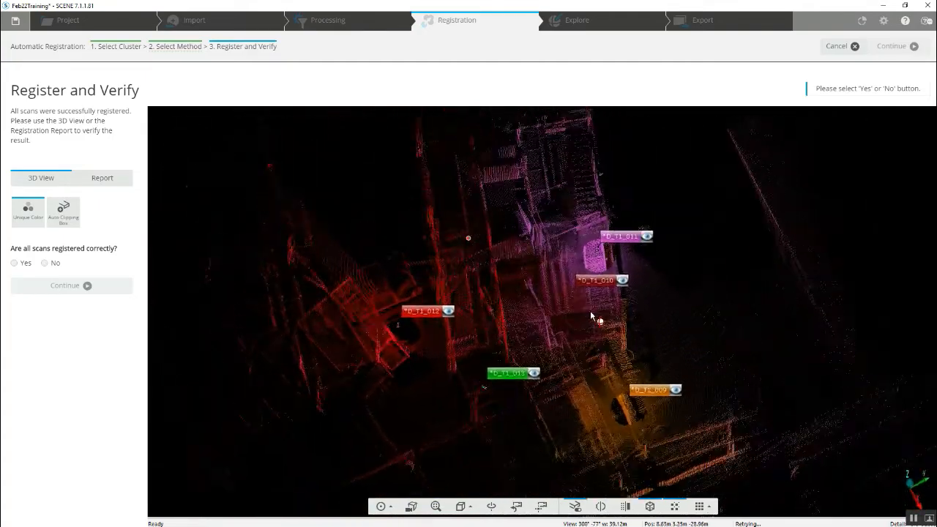
left_click_drag(593, 314, 617, 234)
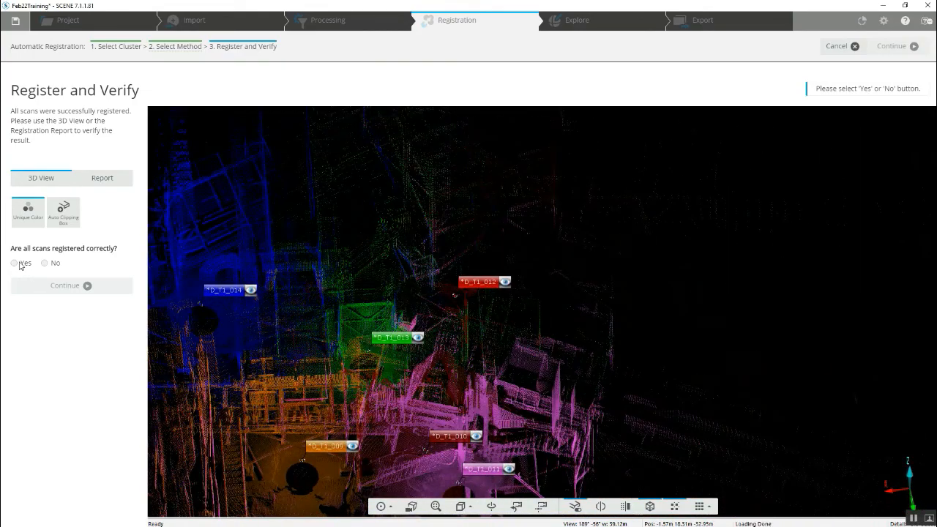
Step: Confirm the registration as correct, finish the wizard and move to Explore
left_click(15, 263)
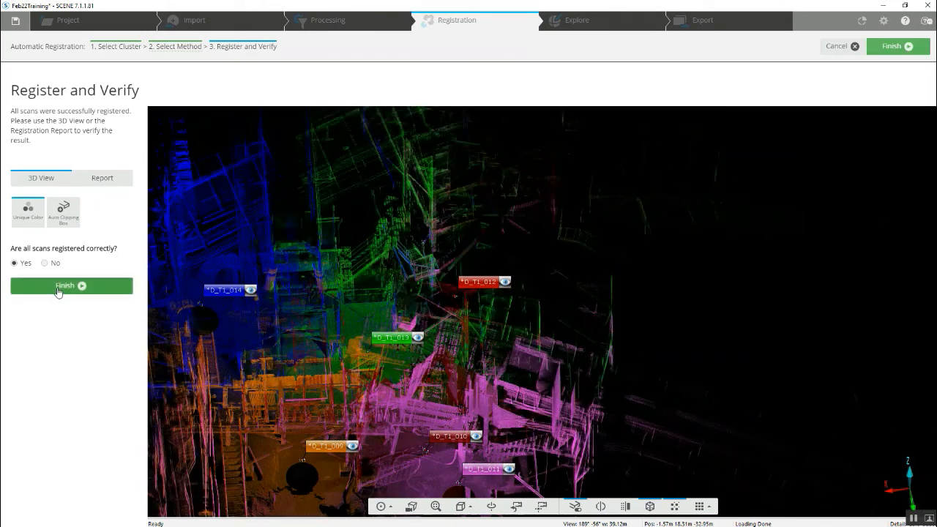
left_click(64, 286)
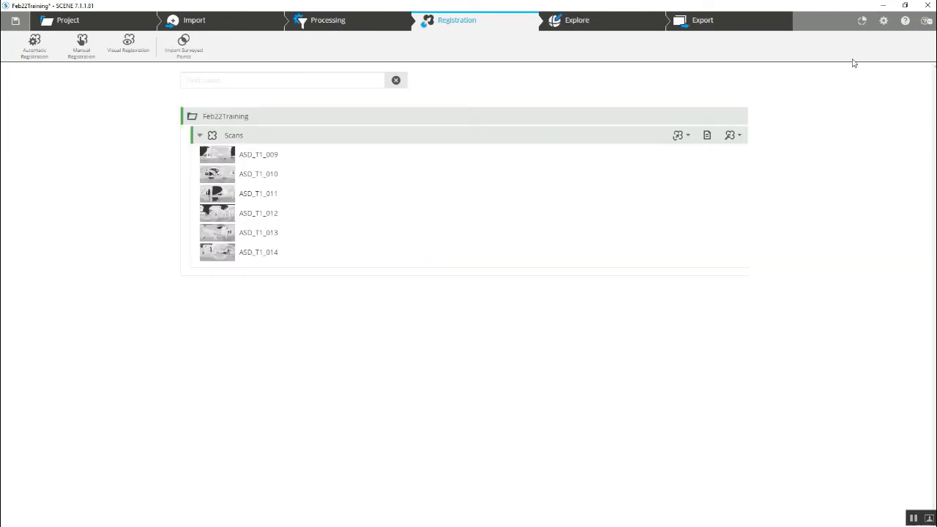
left_click(577, 20)
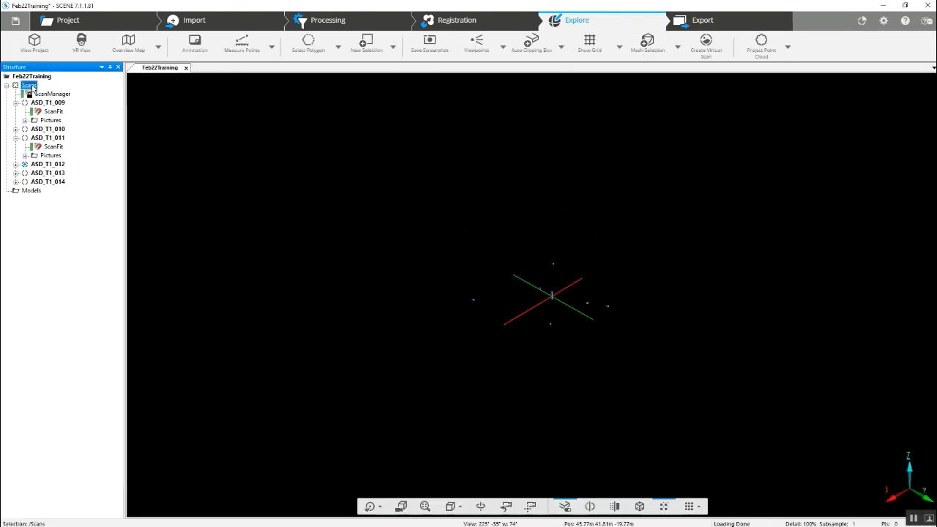
Step: Load all six scans into the 3D view and orbit the greyscale cloud of the structure
right_click(29, 83)
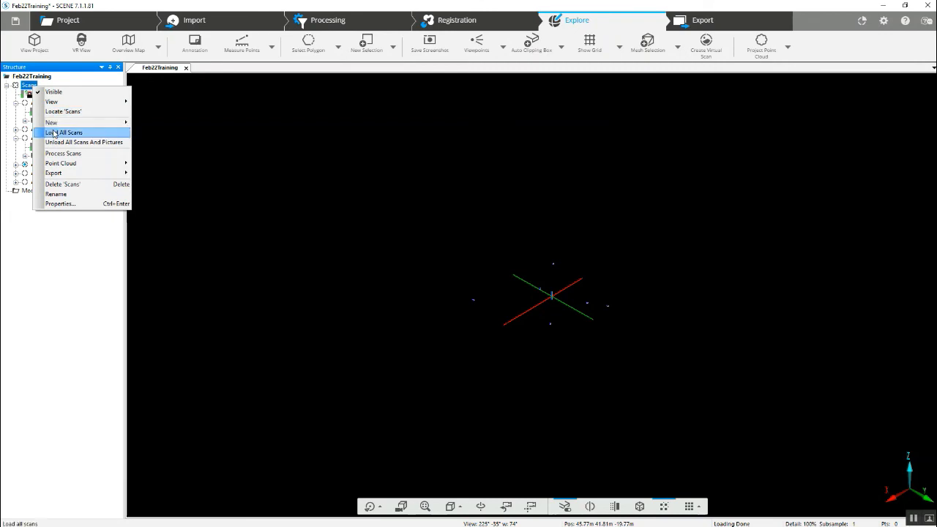
left_click(65, 131)
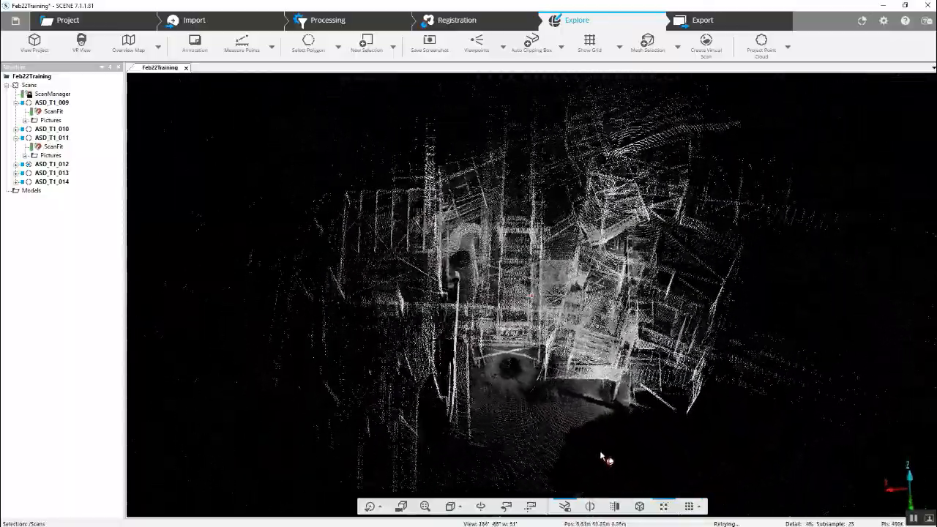
left_click_drag(607, 460, 475, 447)
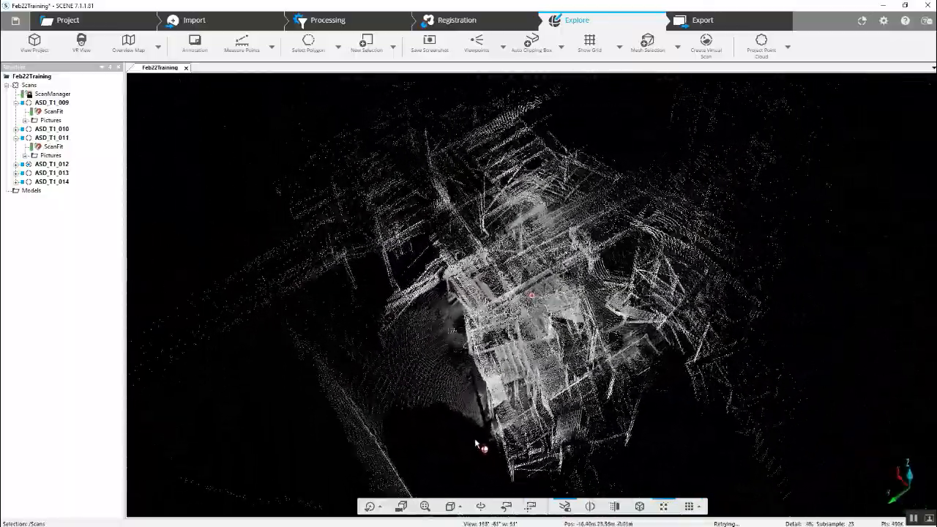
left_click_drag(480, 442, 366, 384)
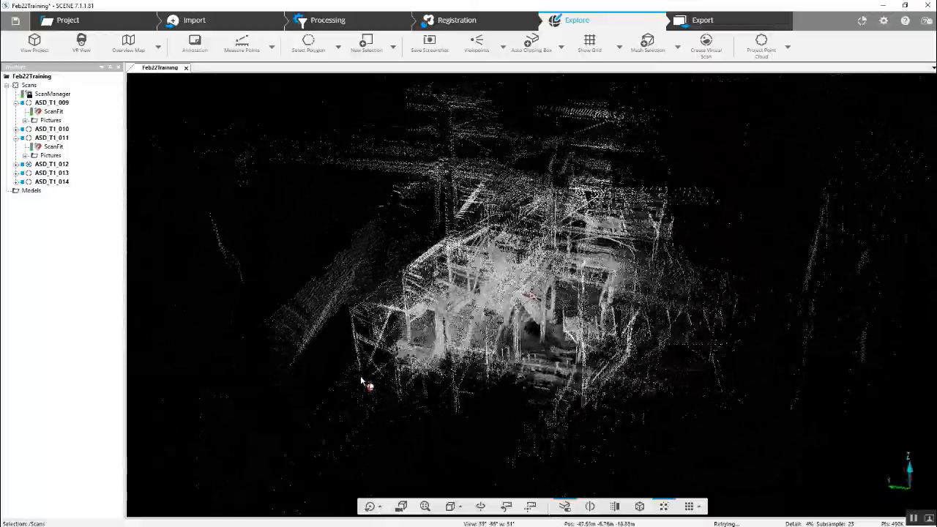
left_click_drag(366, 384, 173, 398)
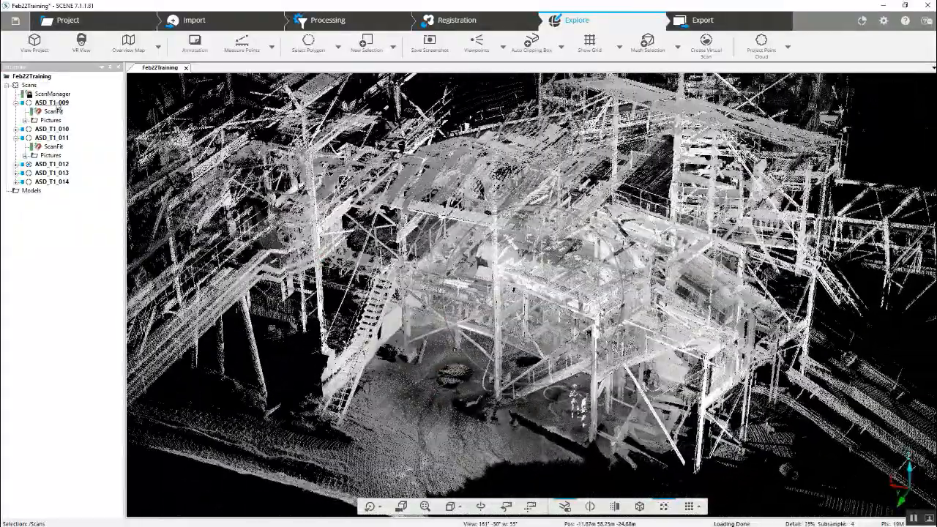
Step: Bring up the application settings to choose the Classic user interface
right_click(52, 102)
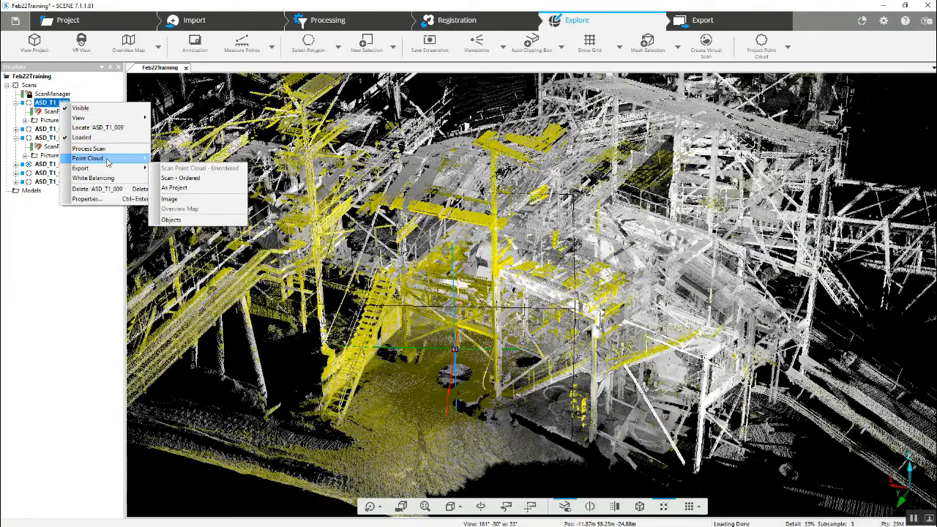
mouse_move(80, 167)
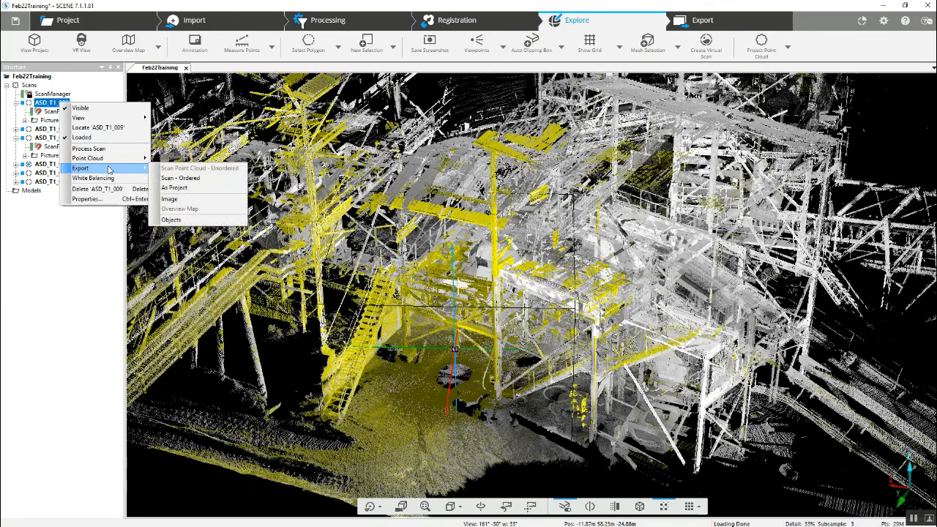
mouse_move(94, 179)
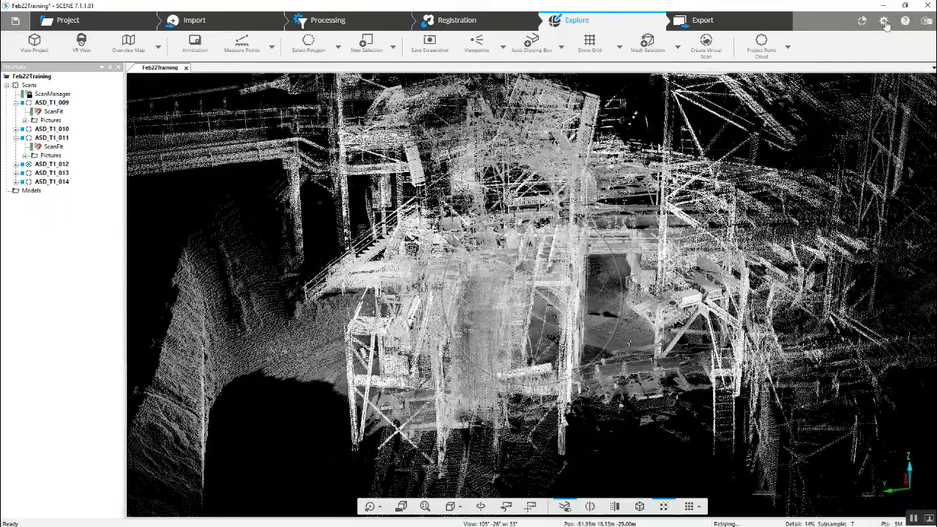
left_click(884, 21)
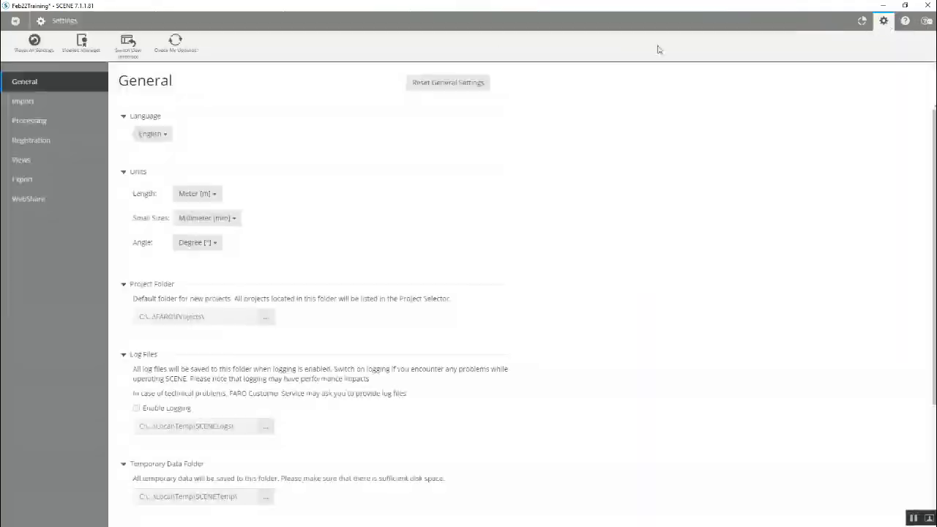
mouse_move(128, 44)
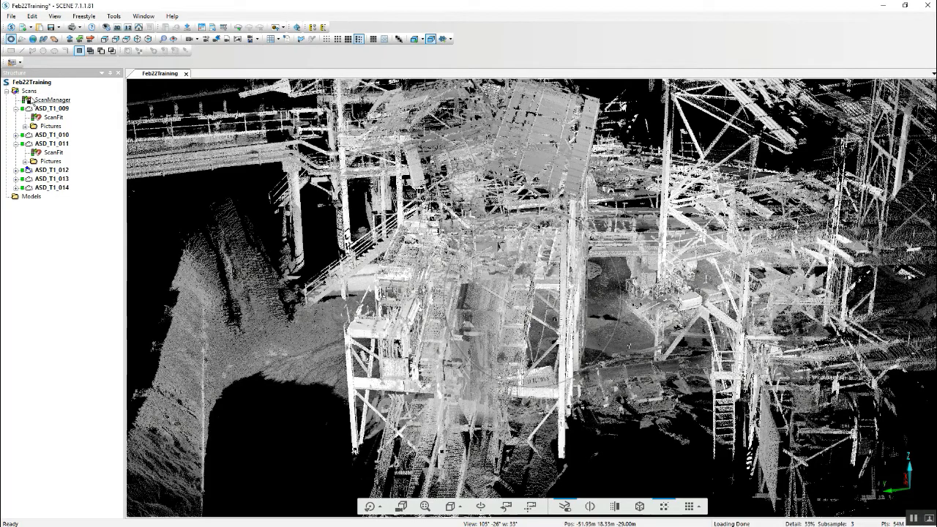
Step: Apply Pictures to all scans and check the colouring in the 3D view
right_click(29, 91)
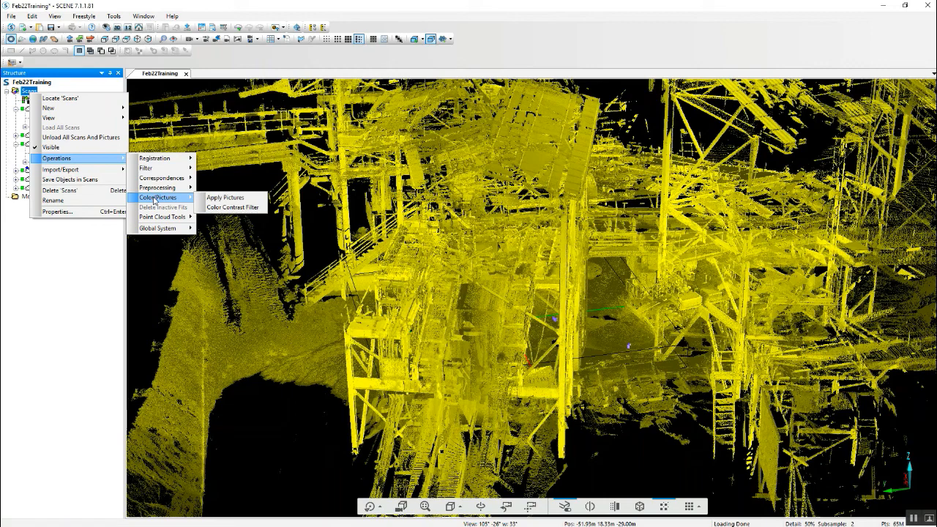
mouse_move(225, 196)
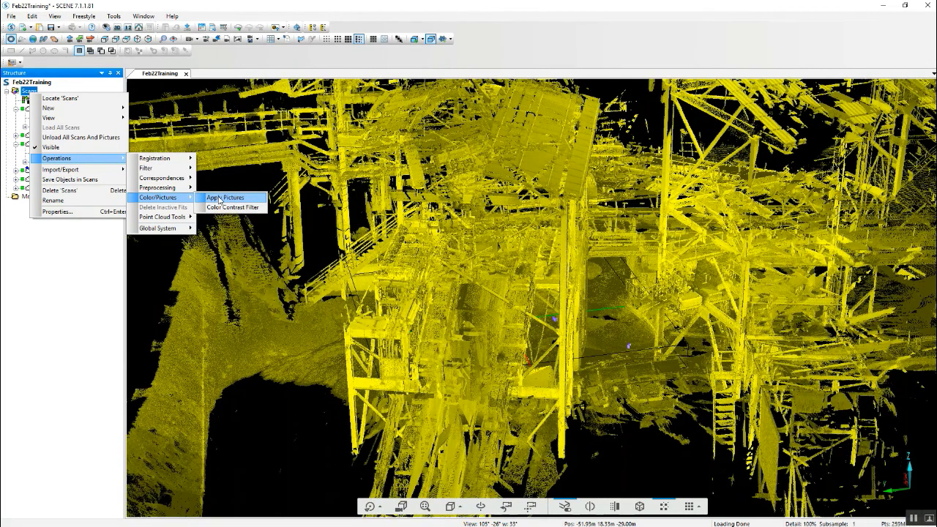
left_click(226, 196)
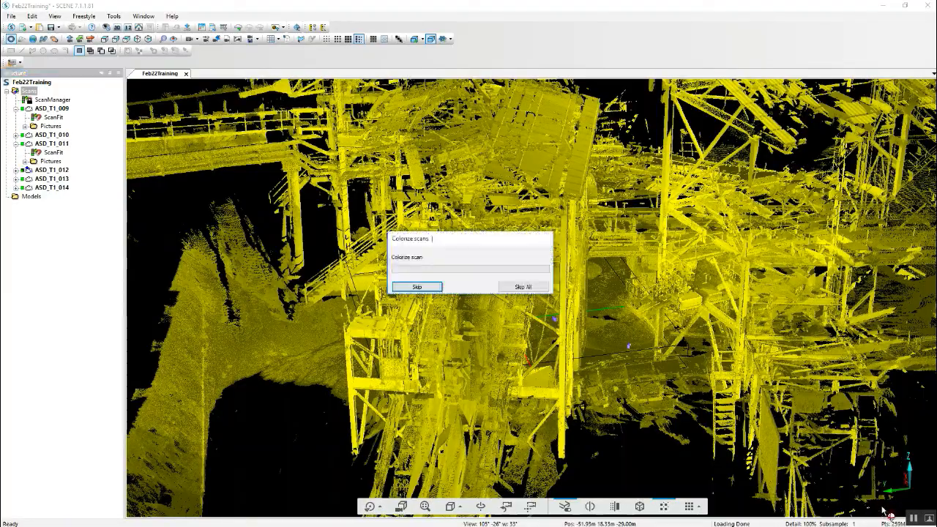
left_click(416, 285)
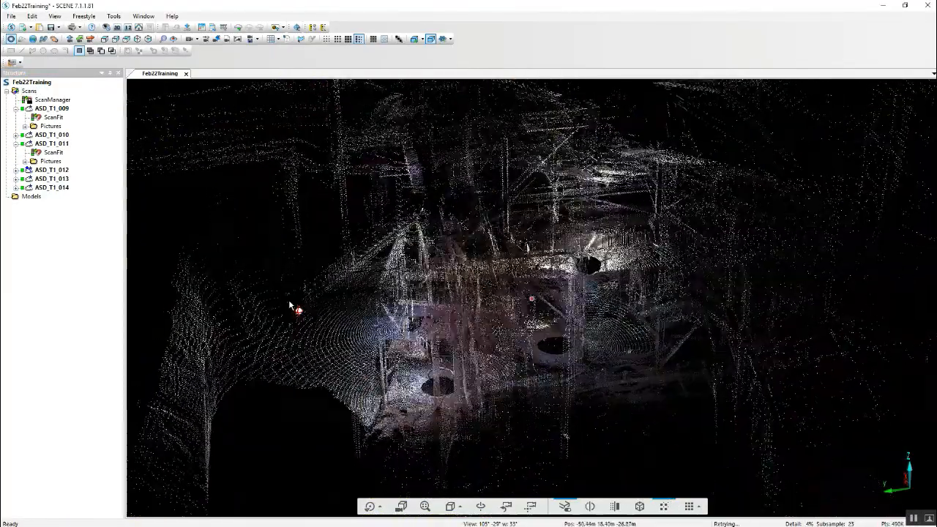
left_click_drag(293, 308, 424, 319)
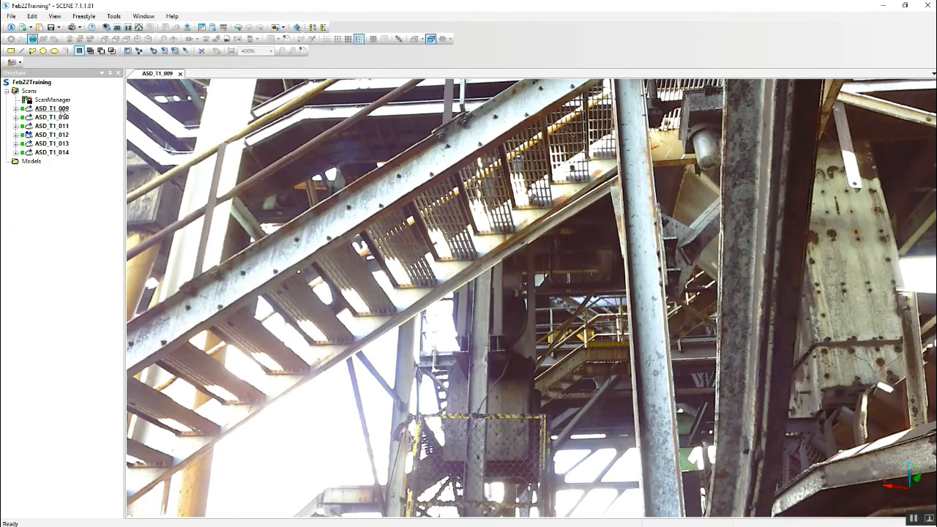
Step: Bring up the colour and picture operations for scan ASD_T1_009
right_click(51, 109)
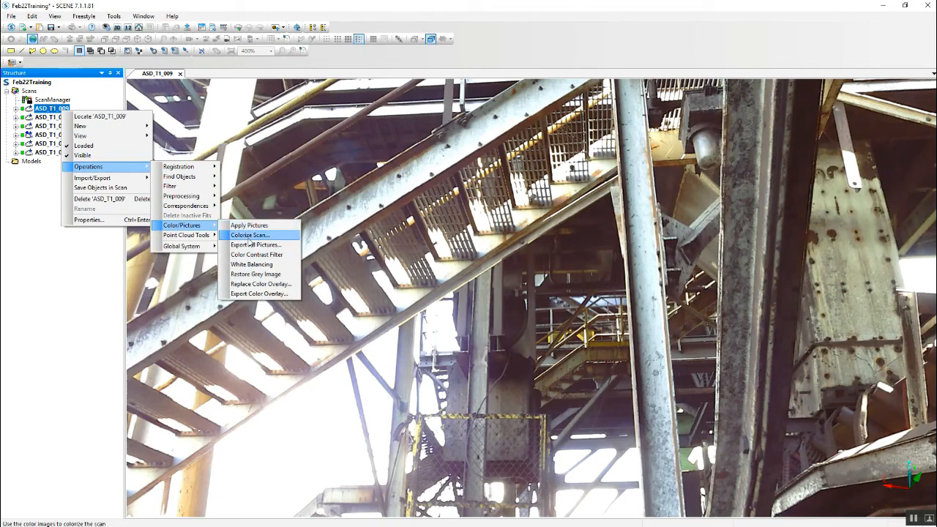
mouse_move(255, 274)
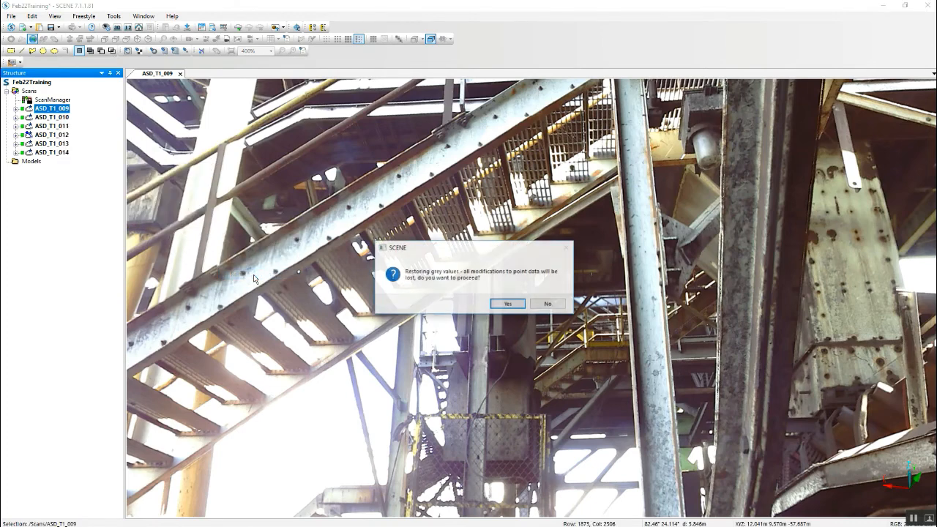
Step: Confirm restoring the original grey values of scan ASD_T1_009
left_click(507, 303)
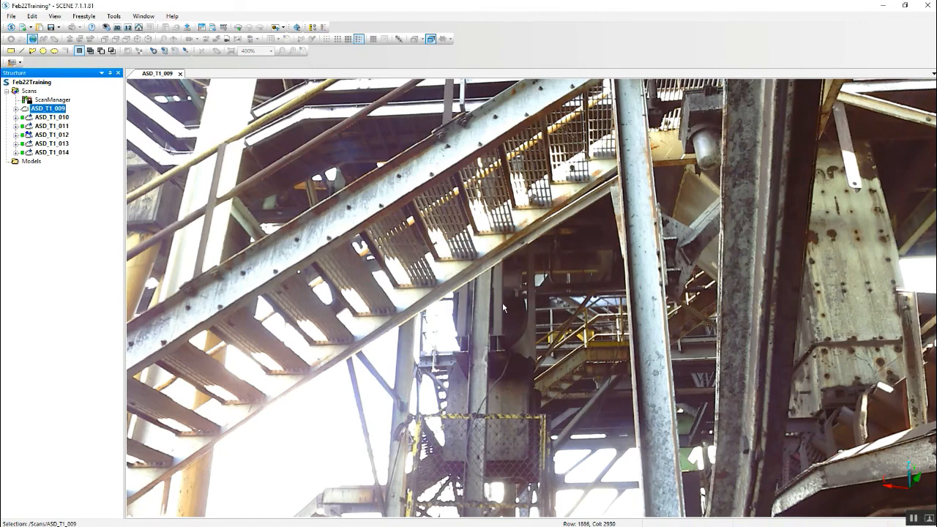
mouse_move(511, 316)
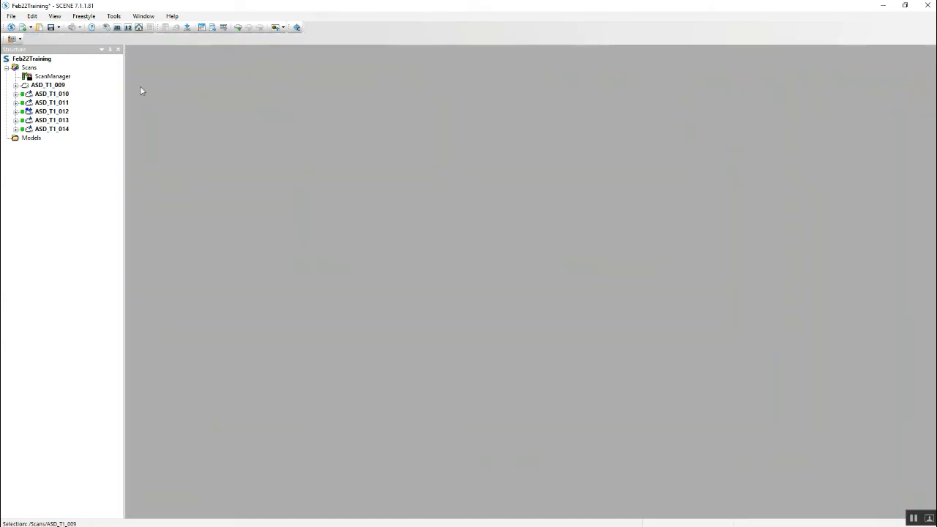
Step: Reopen ASD_T1_009 in greyscale and look under the platform toward the stairway and conveyor
double_click(47, 85)
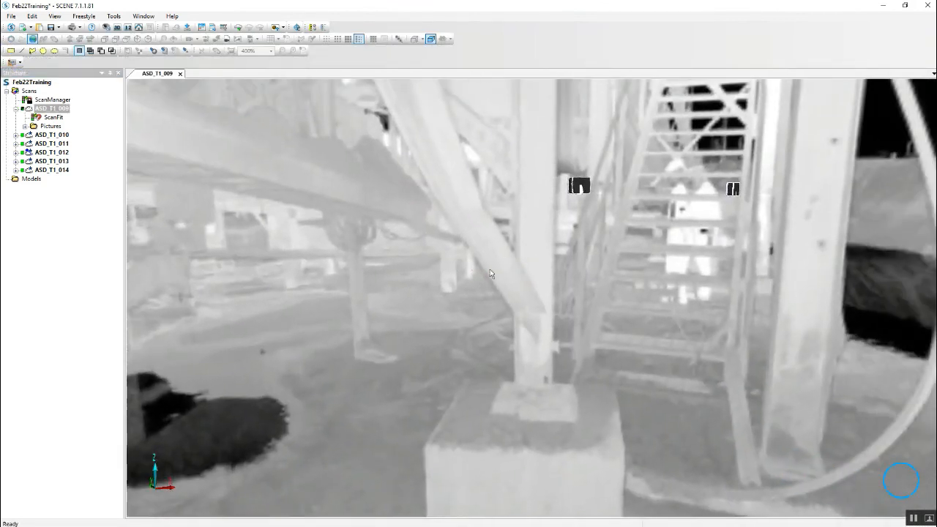
left_click_drag(491, 273, 570, 373)
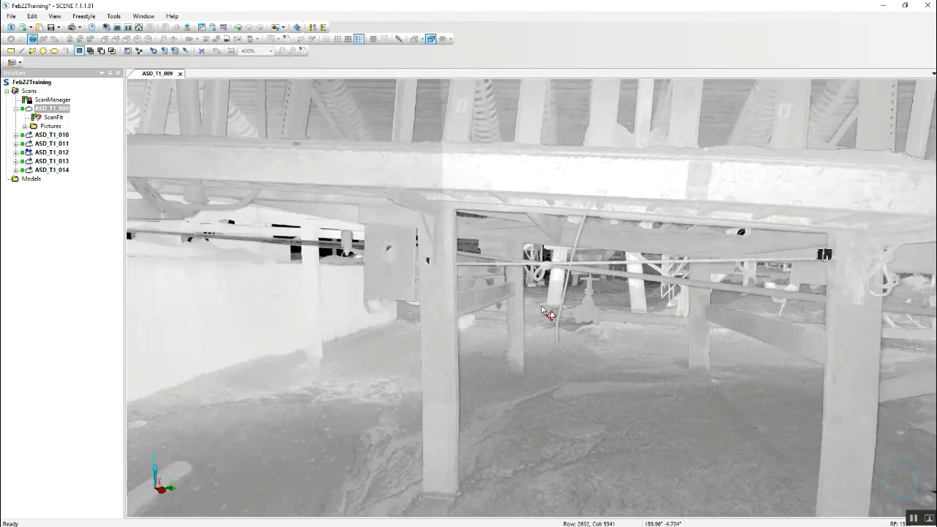
left_click_drag(549, 310, 612, 329)
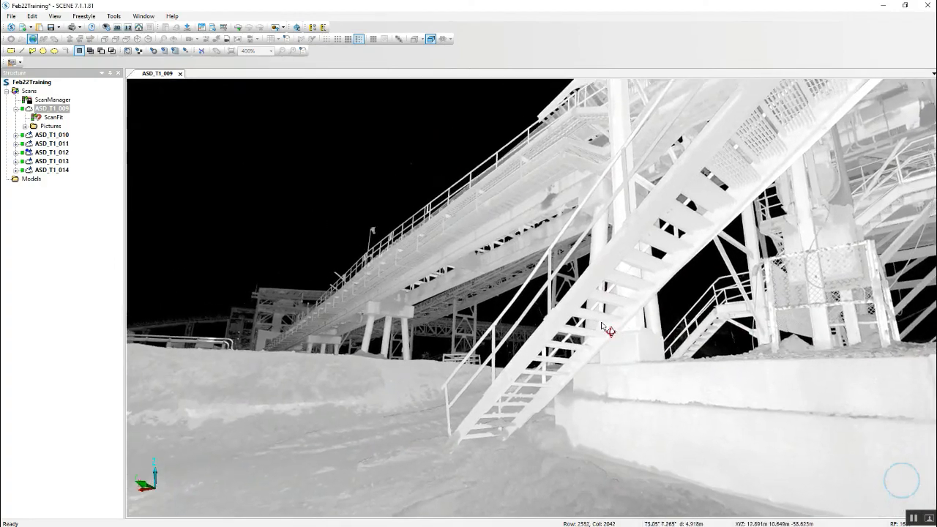
left_click_drag(607, 325, 607, 352)
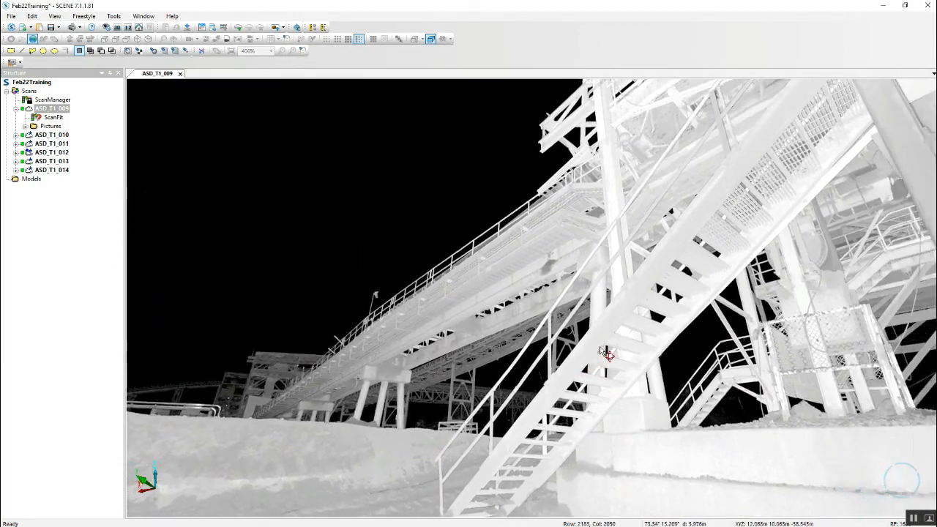